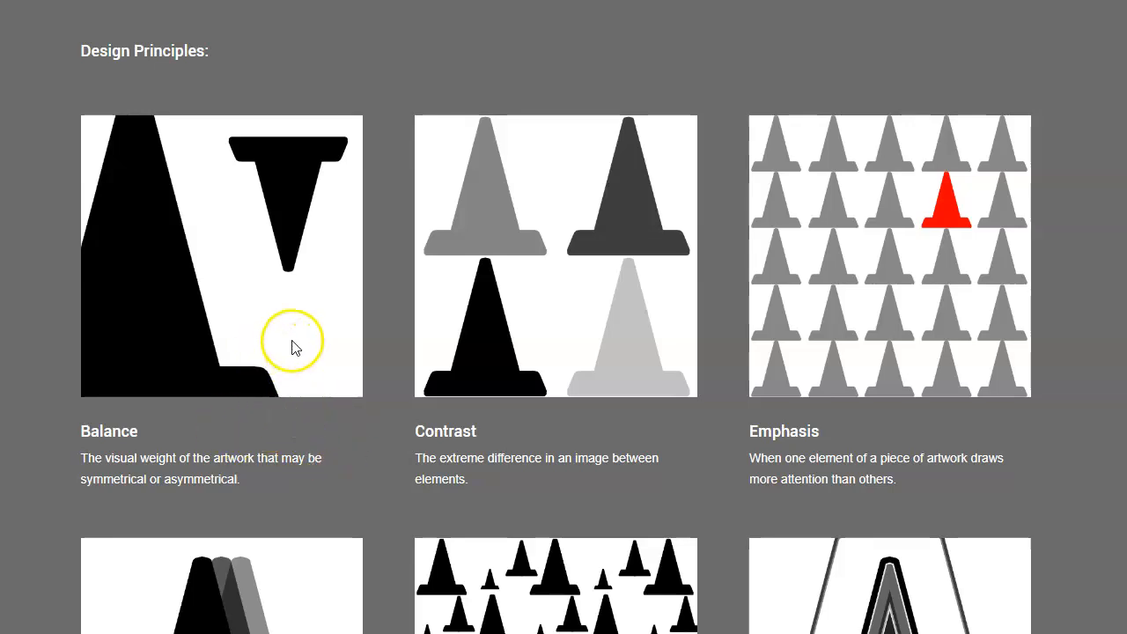
{"action": "mouse_move", "coordinate": [154, 341]}
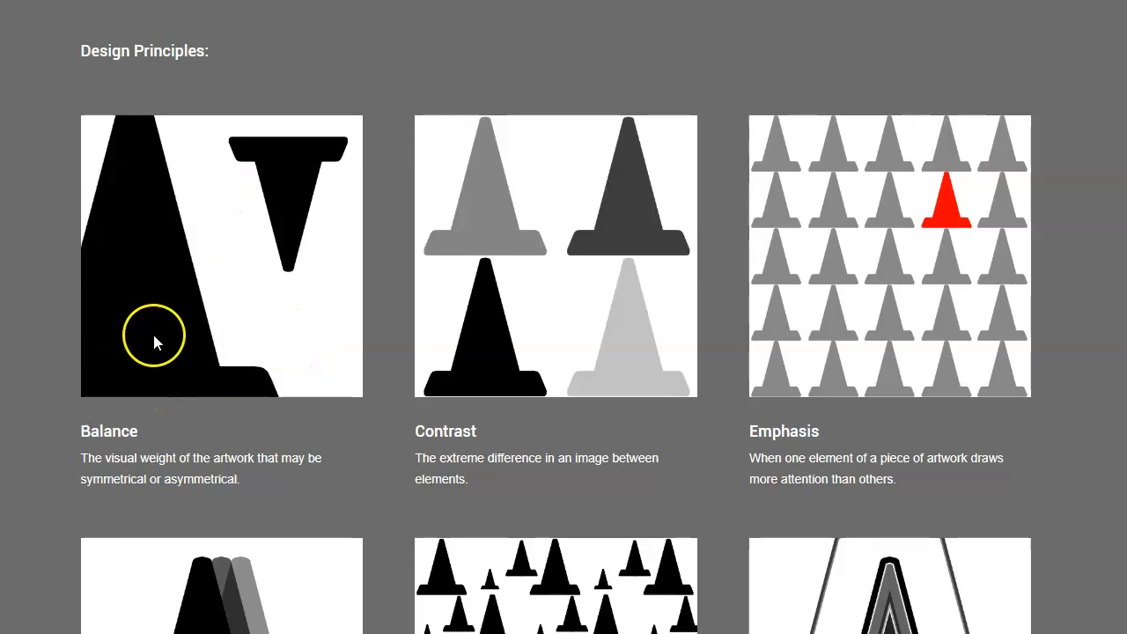
{"action": "mouse_move", "coordinate": [627, 339]}
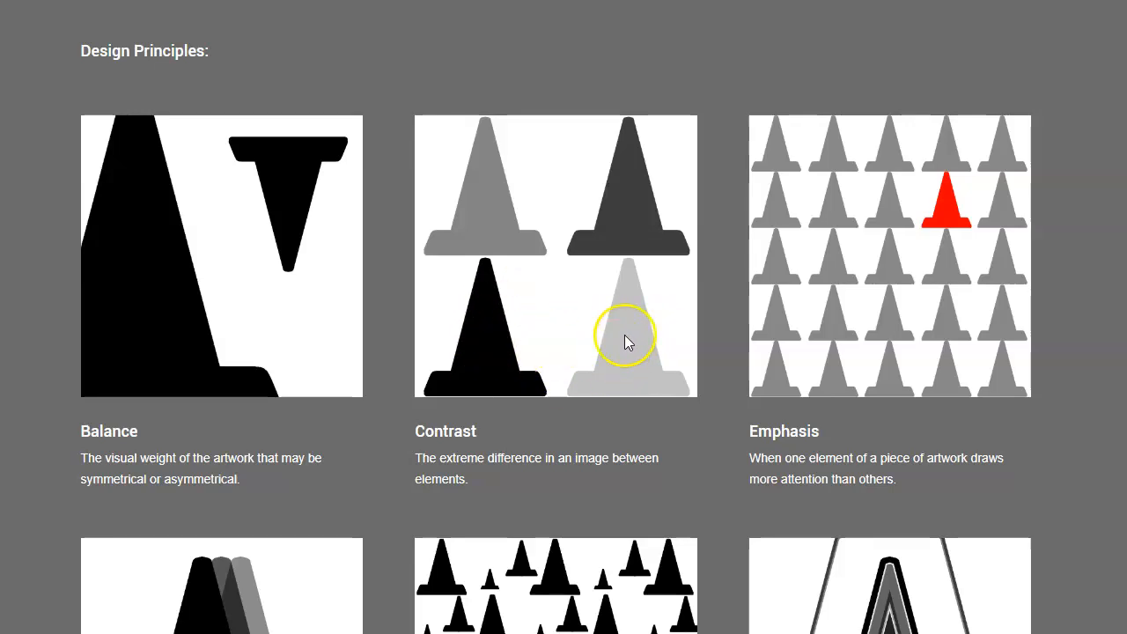
Step: Scroll down a little to reveal more of the second row of cone examples
{"action": "scroll", "scroll_direction": "down", "scroll_amount": 3}
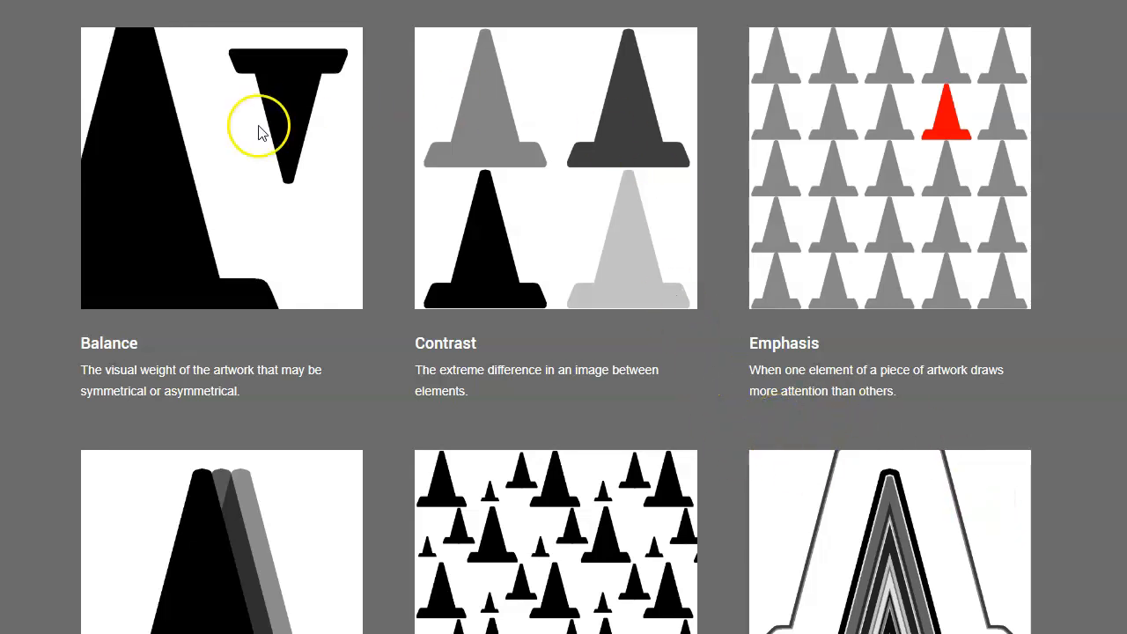
{"action": "mouse_move", "coordinate": [383, 368]}
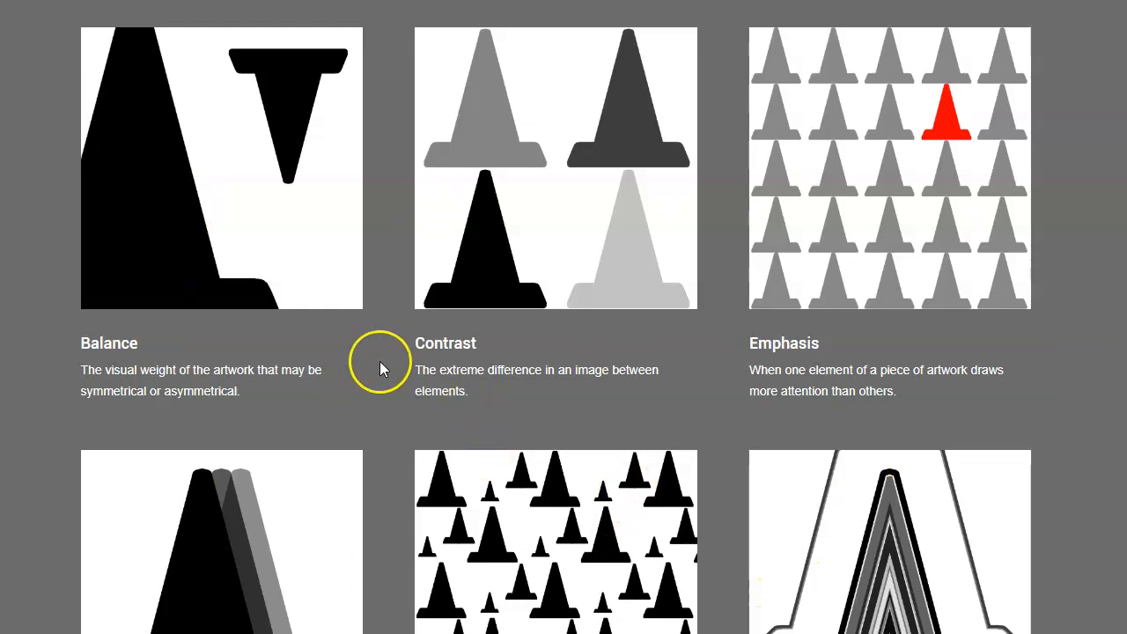
{"action": "mouse_move", "coordinate": [192, 115]}
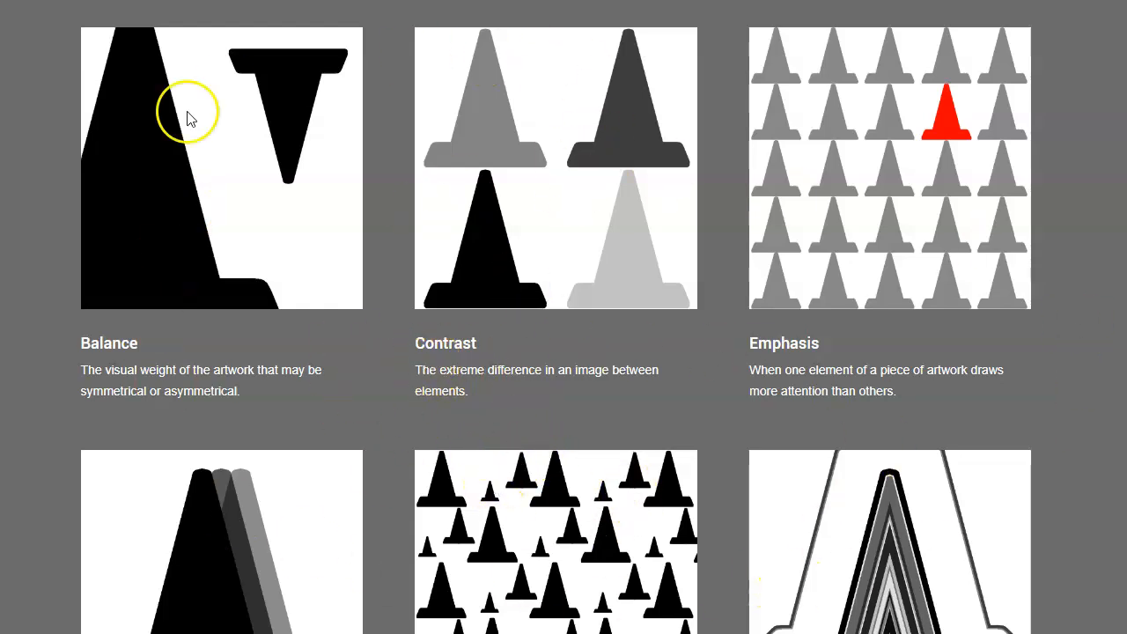
Step: Scroll to show the Movement, Pattern and Rhythm cards with their descriptions
{"action": "scroll", "scroll_direction": "down", "scroll_amount": 3}
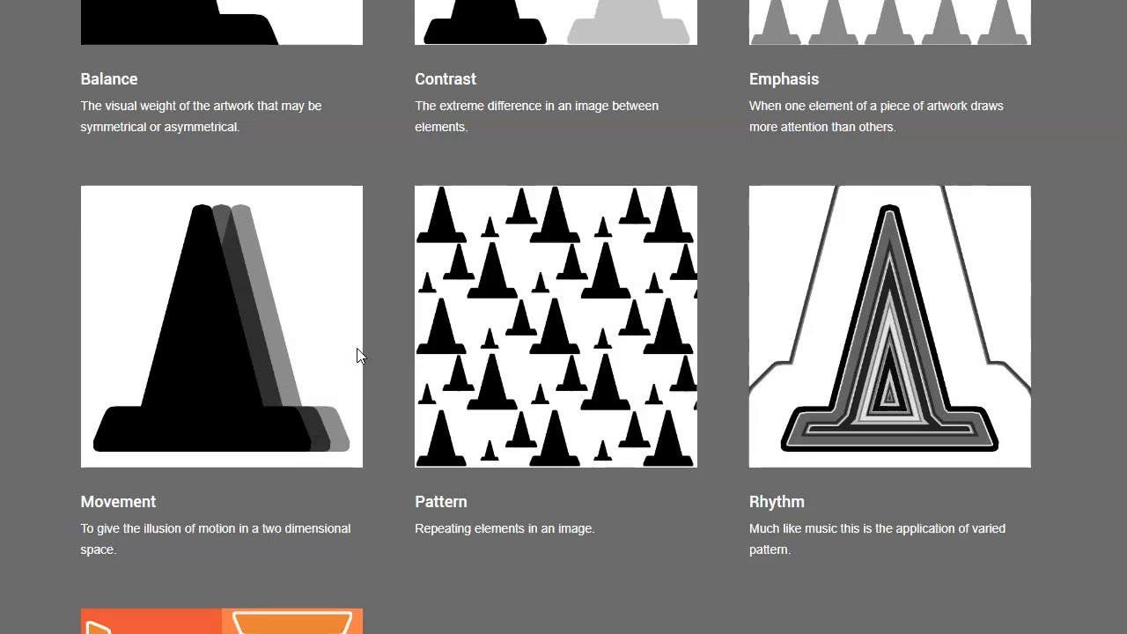
{"action": "left_click", "coordinate": [303, 352]}
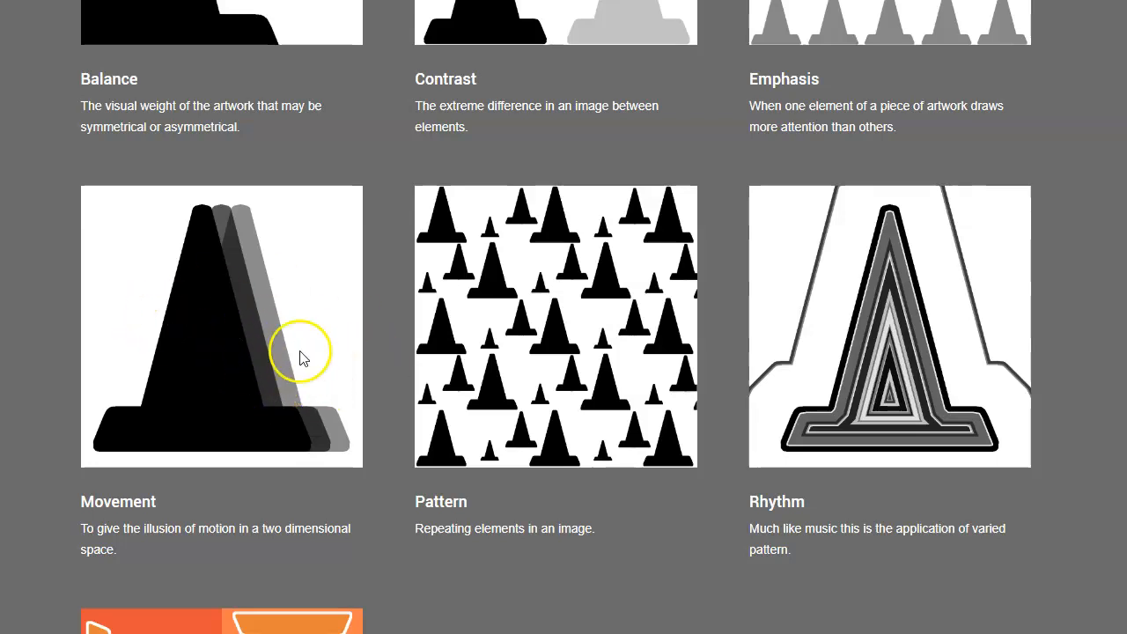
{"action": "mouse_move", "coordinate": [295, 418]}
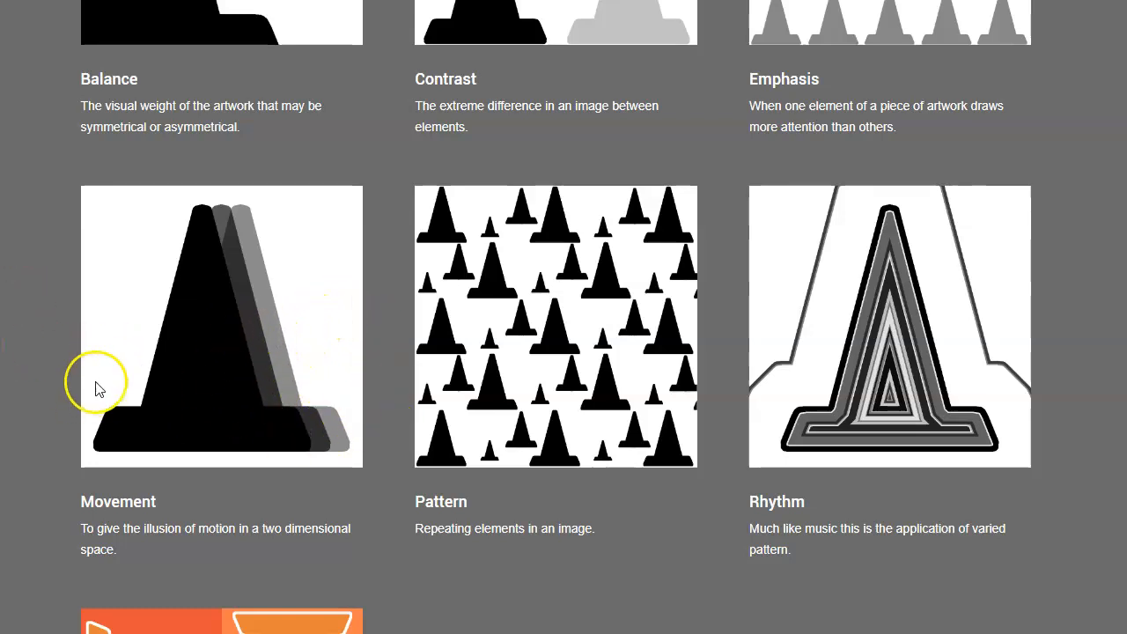
{"action": "mouse_move", "coordinate": [27, 297]}
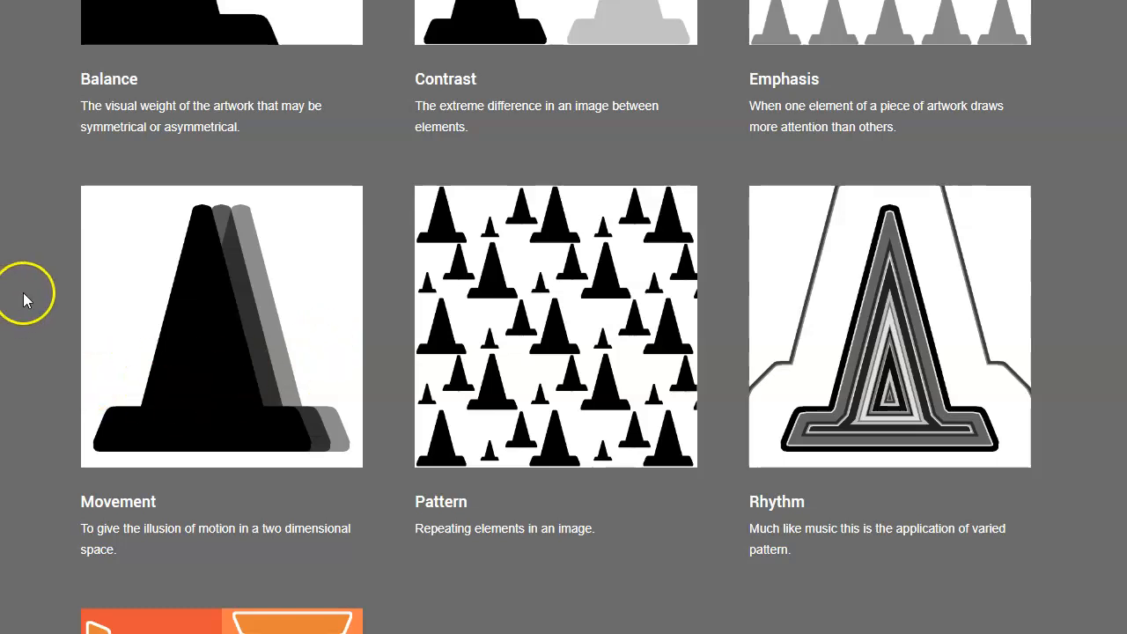
{"action": "mouse_move", "coordinate": [501, 260]}
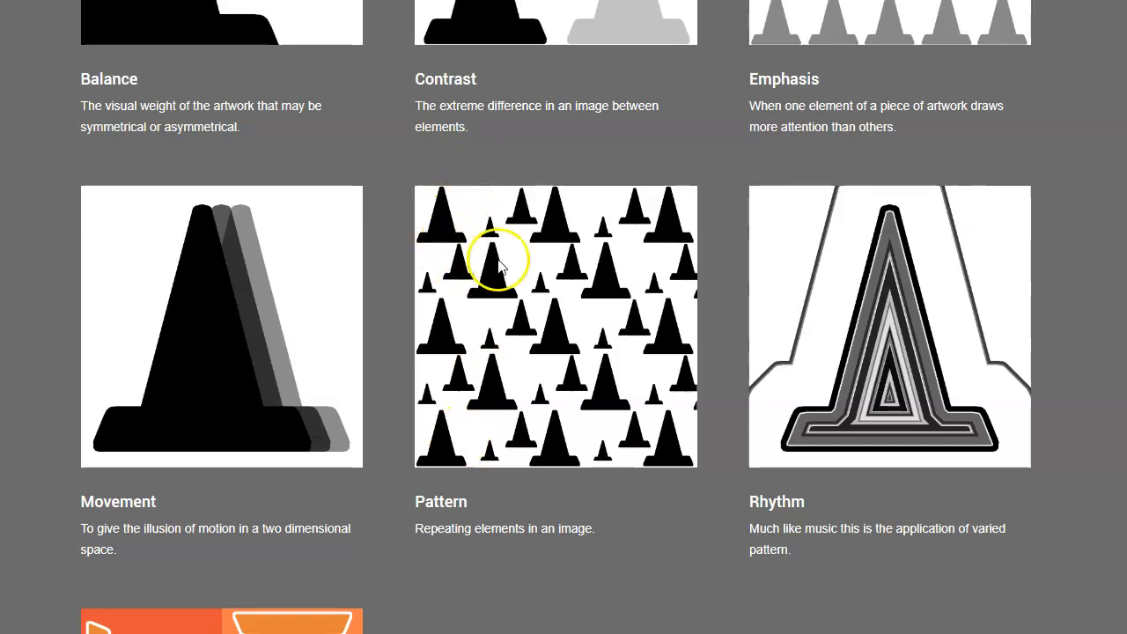
{"action": "mouse_move", "coordinate": [617, 312]}
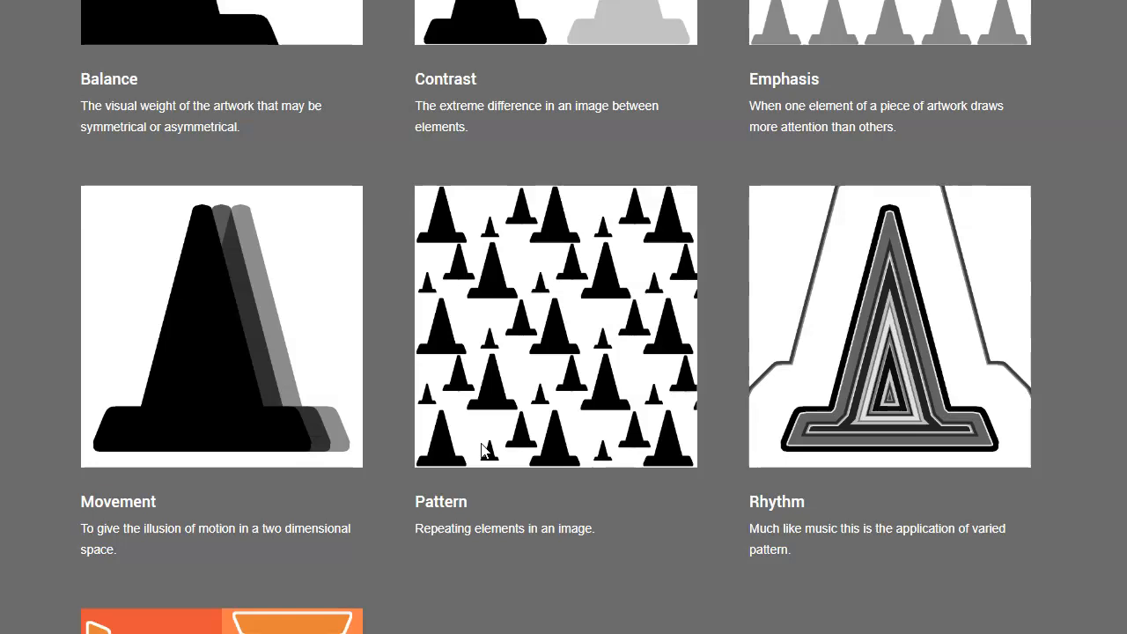
{"action": "mouse_move", "coordinate": [563, 518]}
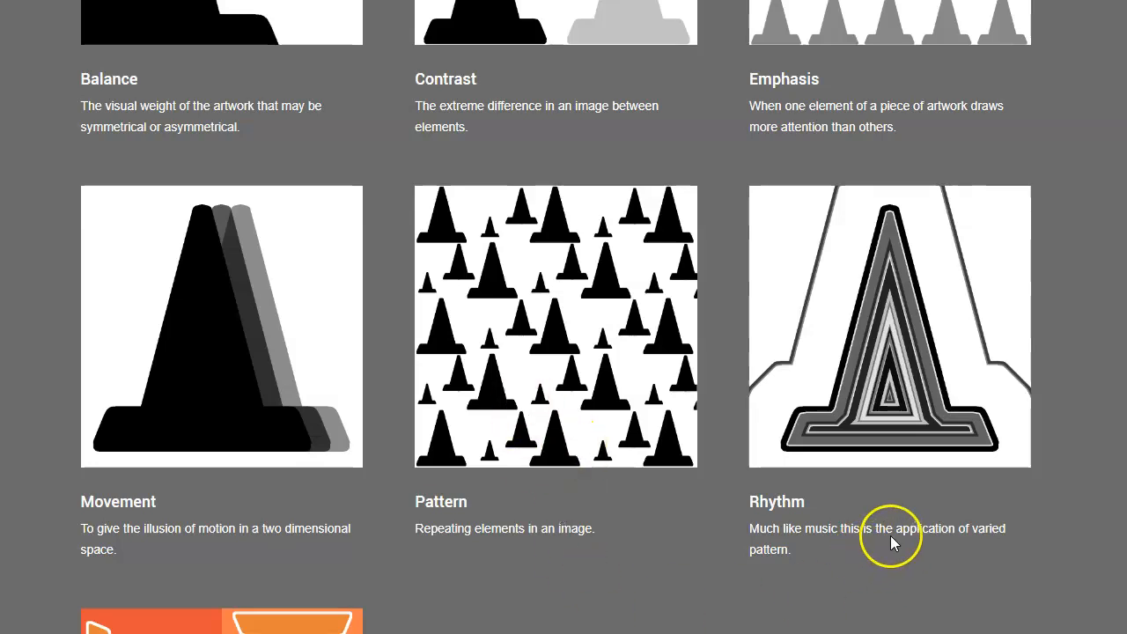
{"action": "mouse_move", "coordinate": [1014, 476]}
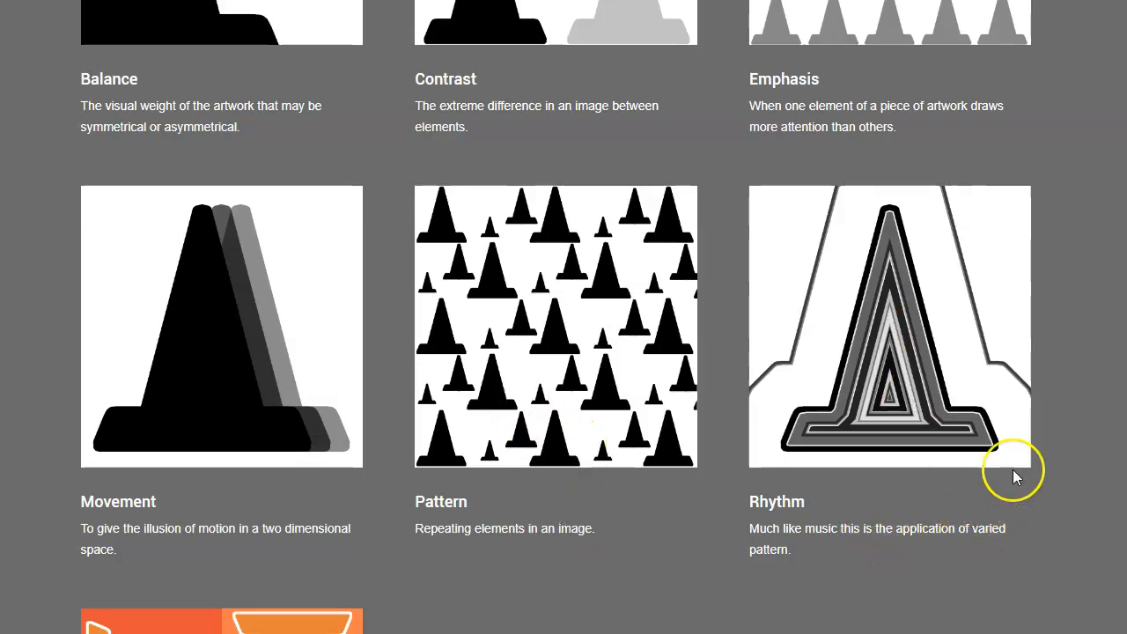
{"action": "mouse_move", "coordinate": [951, 425]}
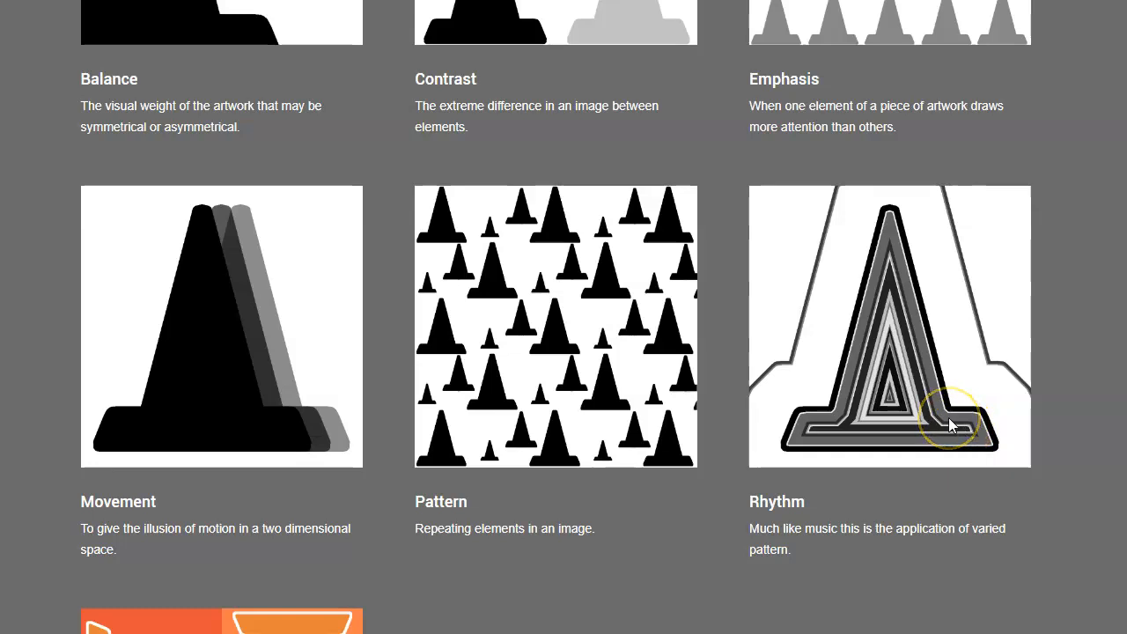
{"action": "mouse_move", "coordinate": [958, 556]}
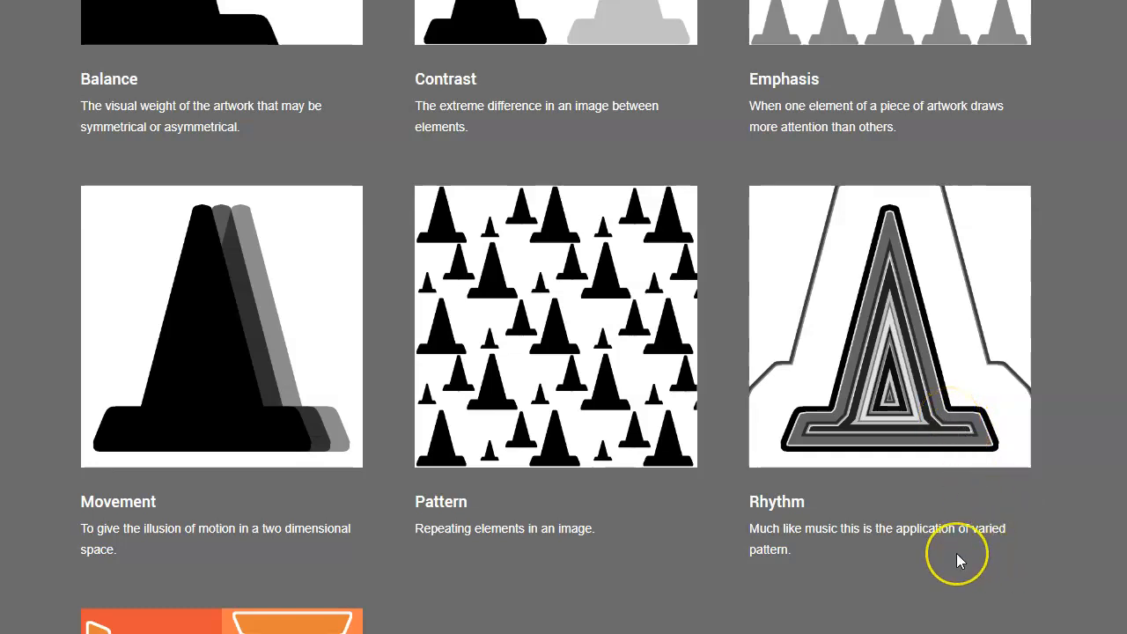
{"action": "mouse_move", "coordinate": [484, 519]}
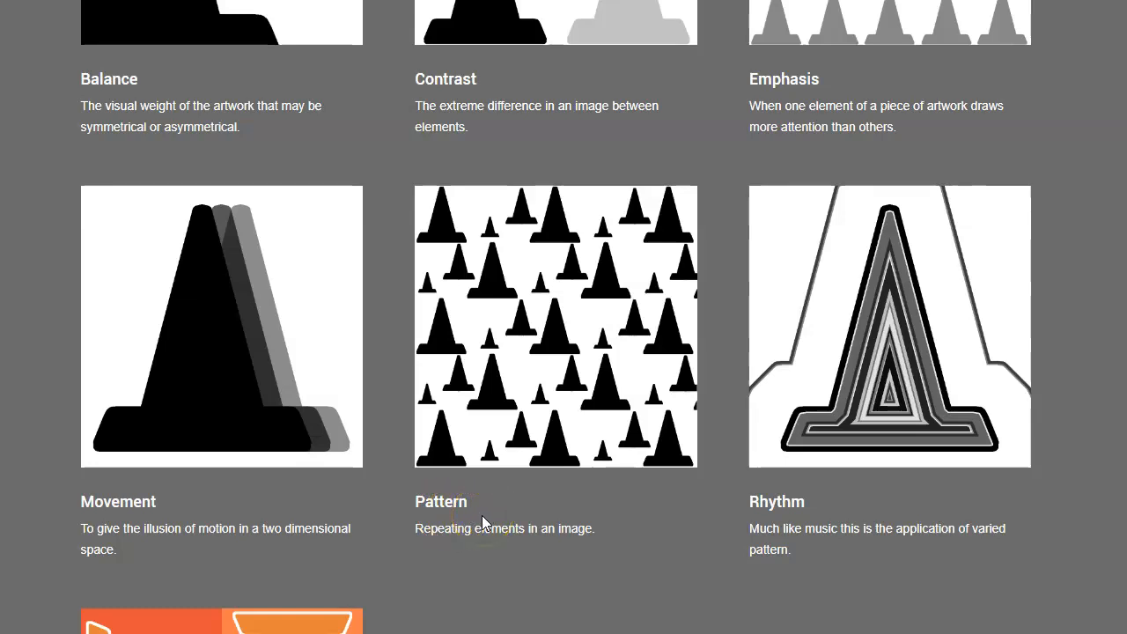
{"action": "left_click", "coordinate": [493, 509]}
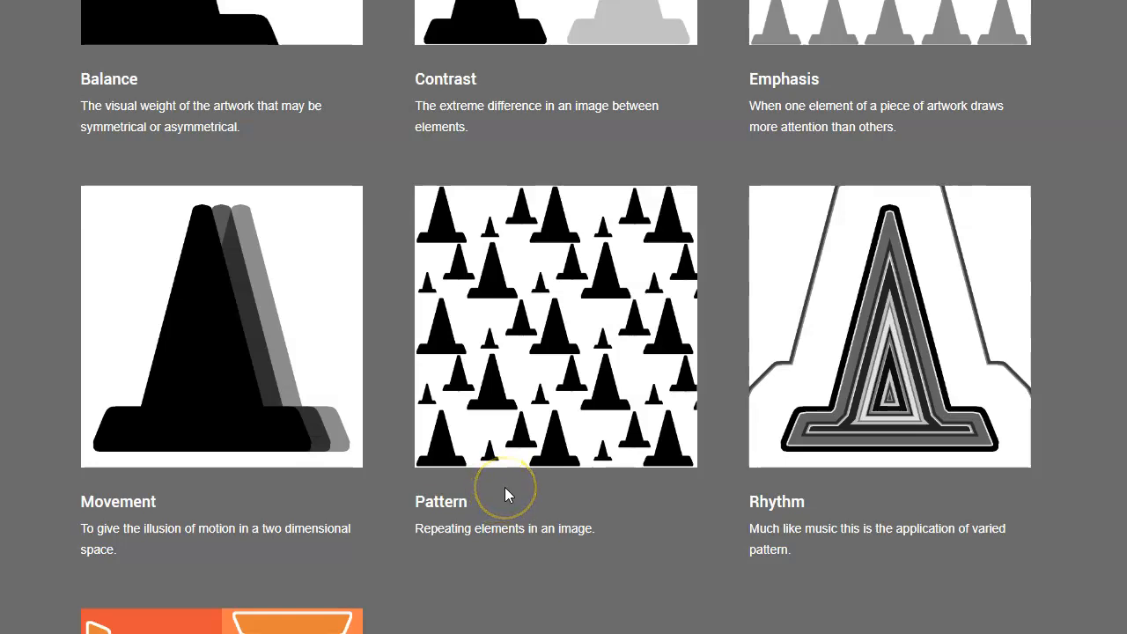
{"action": "mouse_move", "coordinate": [467, 436]}
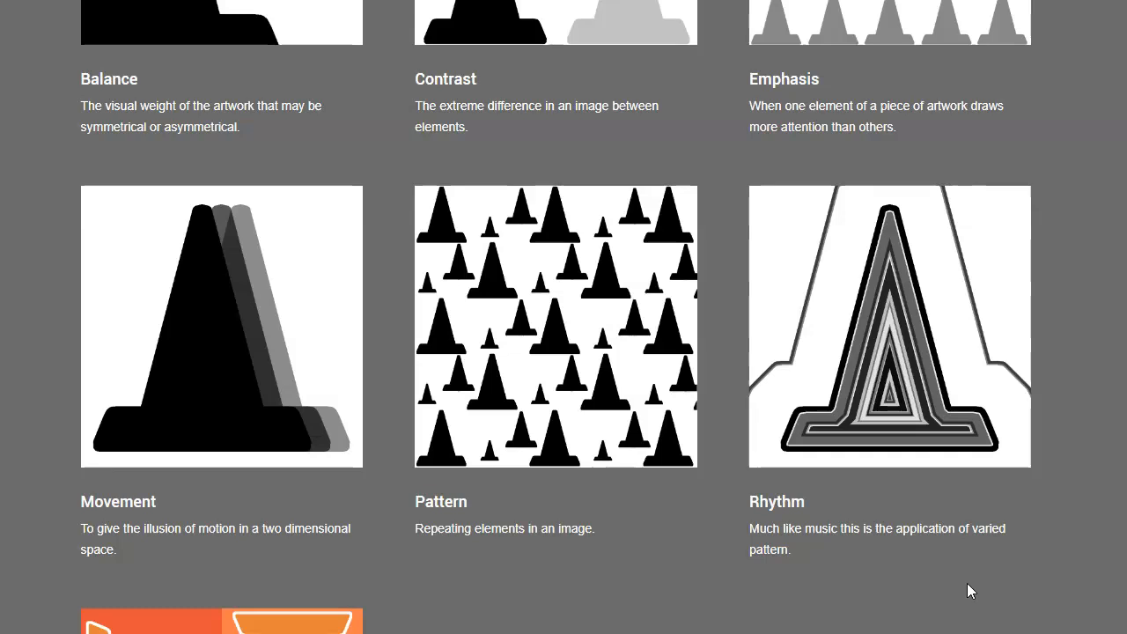
{"action": "left_click", "coordinate": [896, 417]}
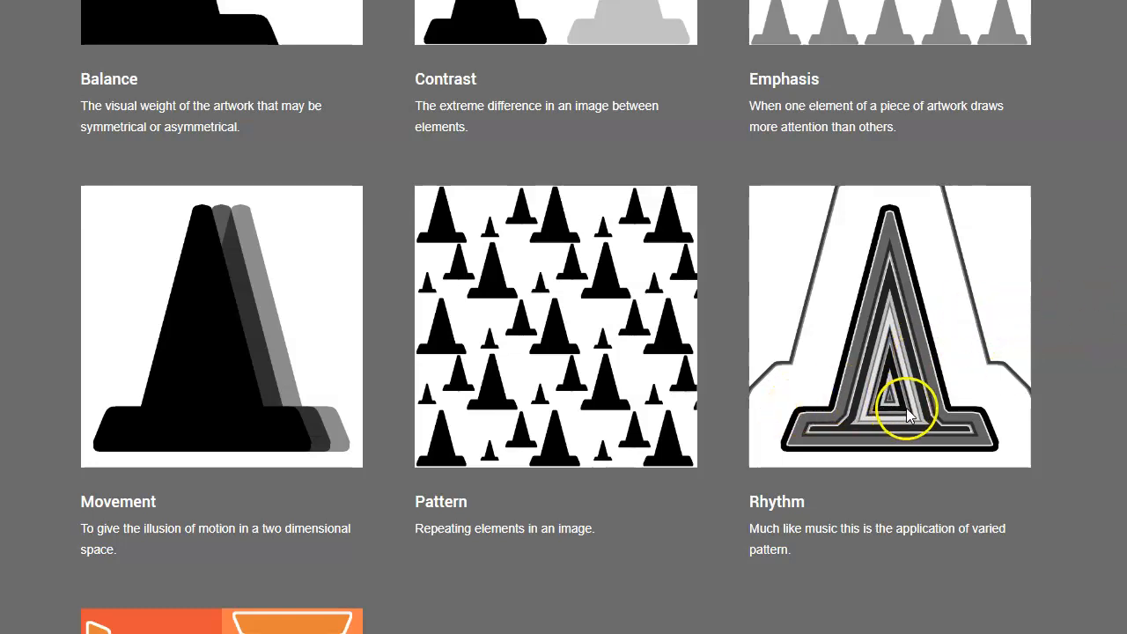
Step: Scroll to the page bottom to show the Unity card's orange four-cone illustration
{"action": "scroll", "scroll_direction": "down", "scroll_amount": 3}
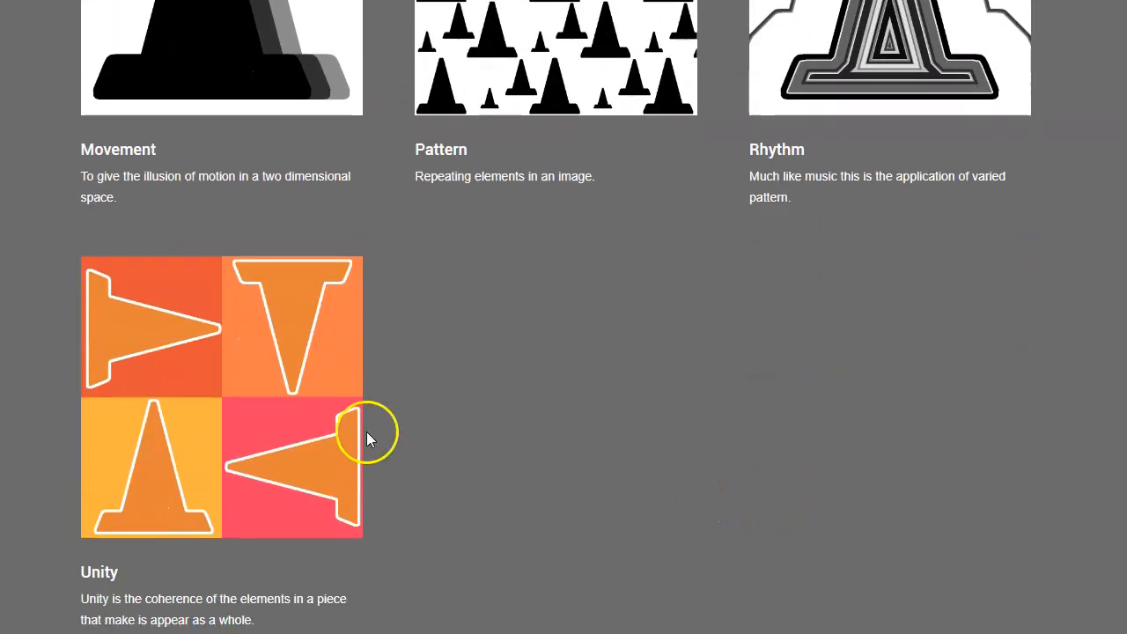
{"action": "scroll", "scroll_direction": "down", "scroll_amount": 3}
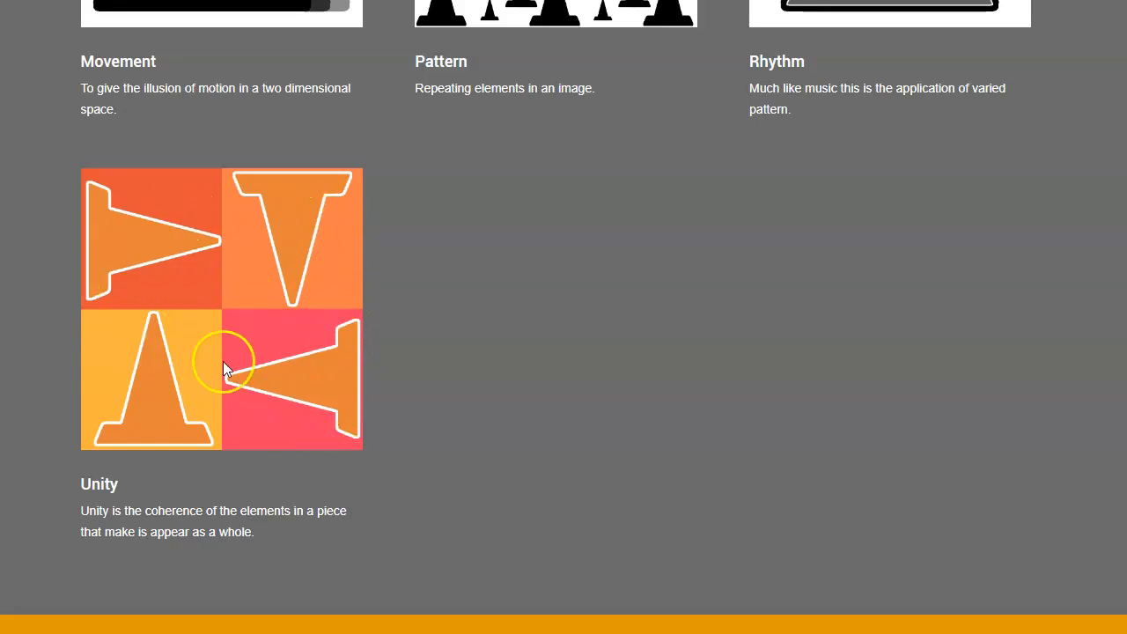
{"action": "mouse_move", "coordinate": [282, 404]}
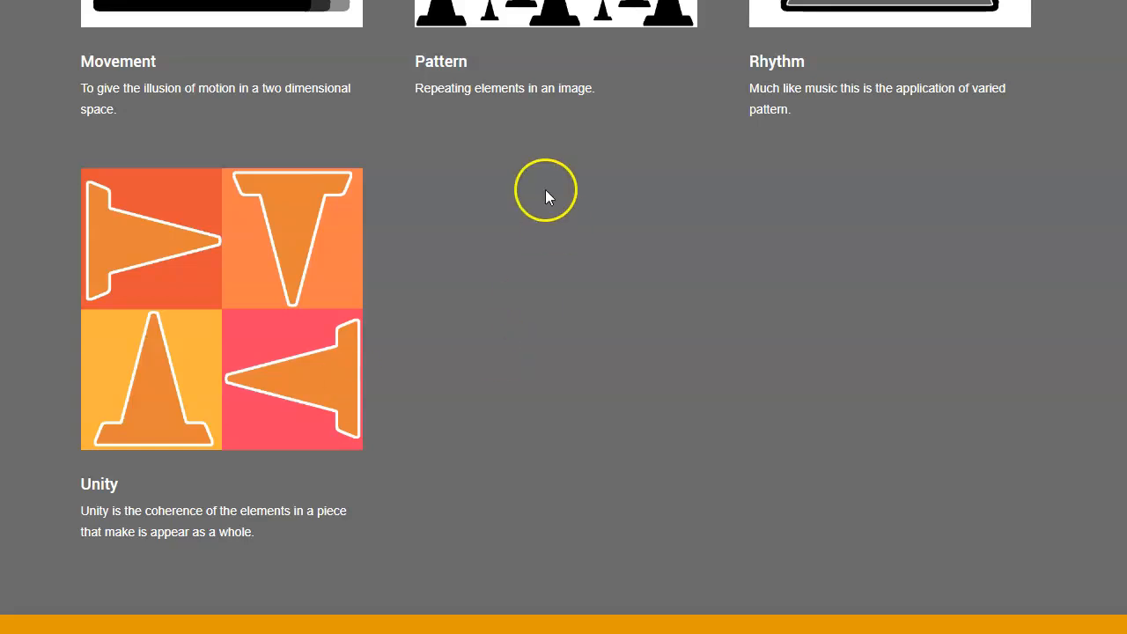
{"action": "mouse_move", "coordinate": [81, 350]}
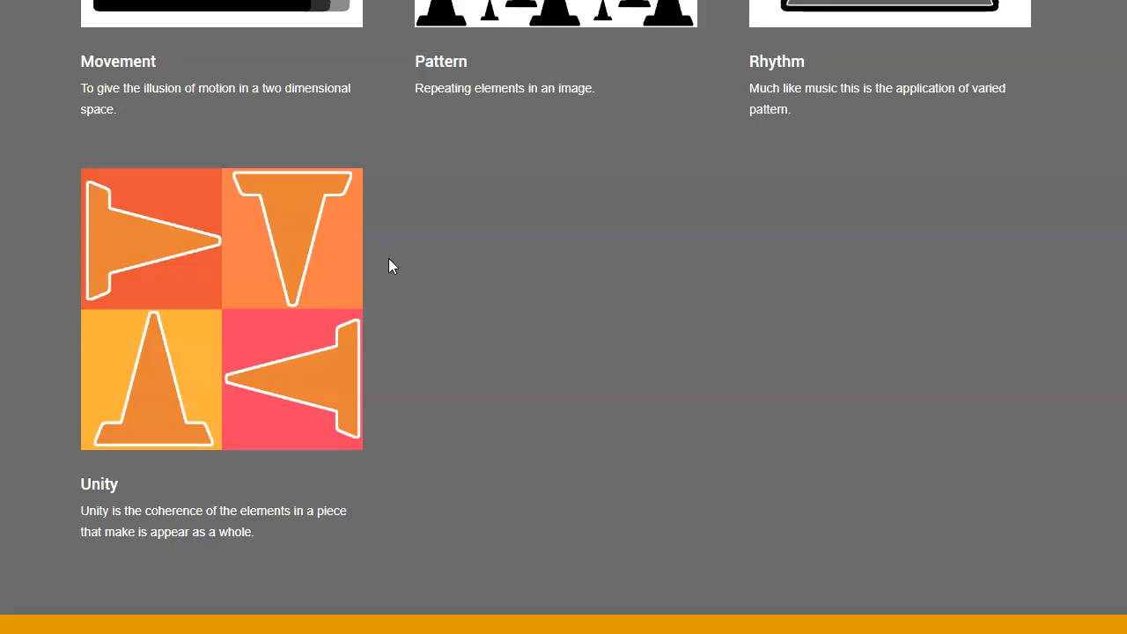
{"action": "left_click", "coordinate": [348, 308]}
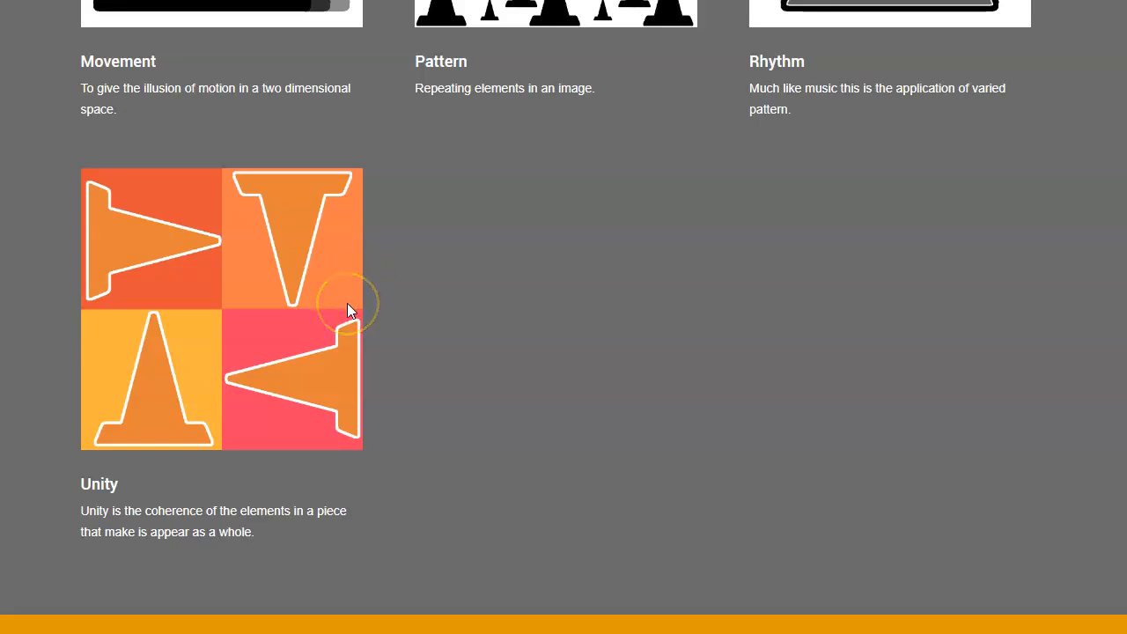